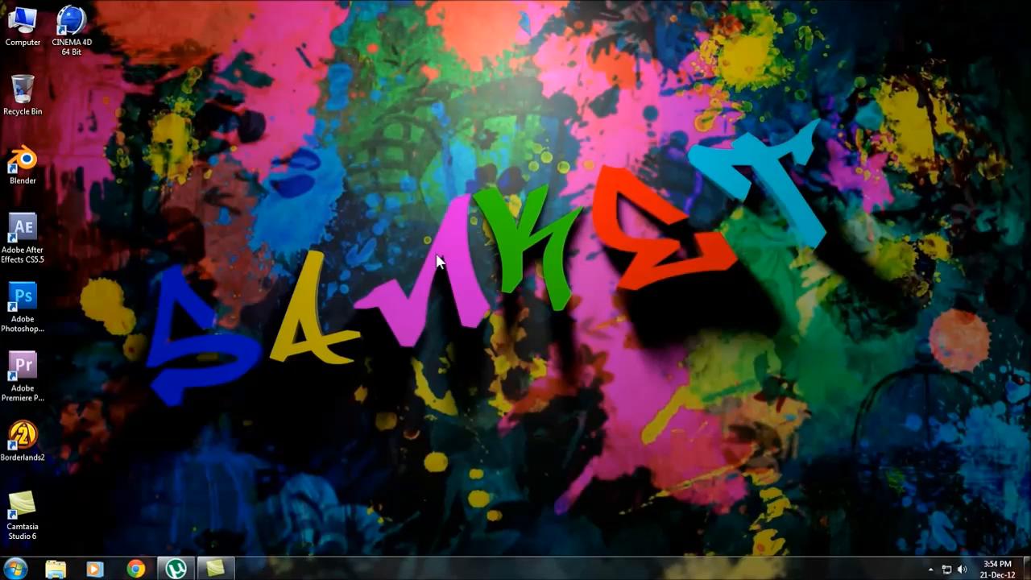
mouse_move(200, 122)
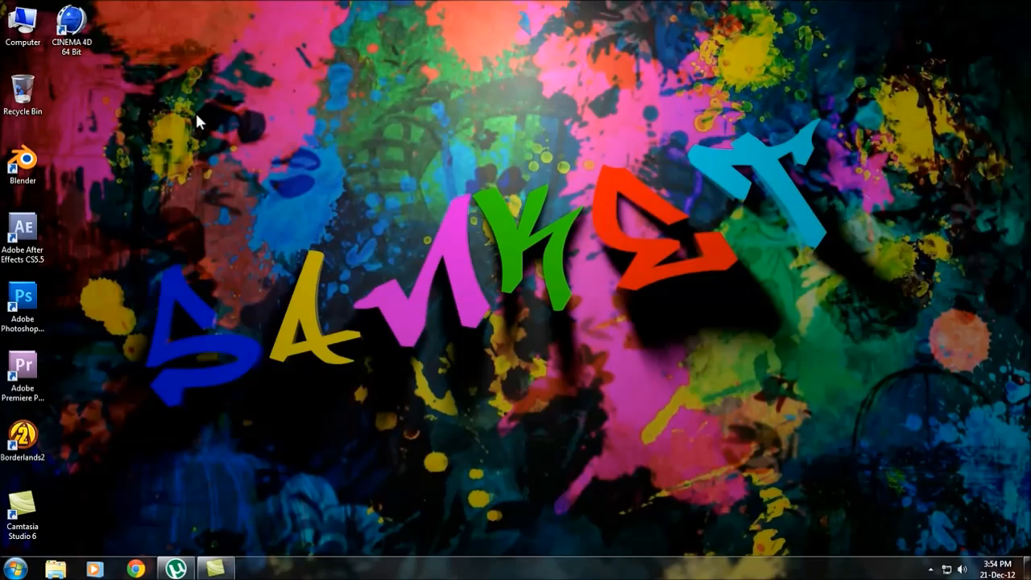
Bring up a file browser window on the Sanket (D:) drive
left_click(22, 24)
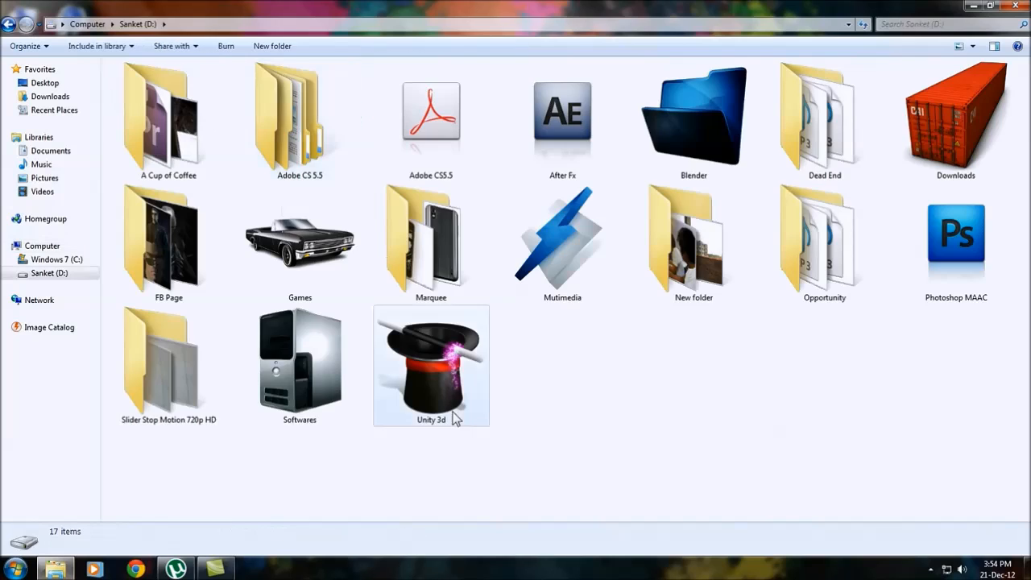
Copy Adao_File_Manager_v3.2.8.apk from Softwares > Marquee Apps
left_click(300, 364)
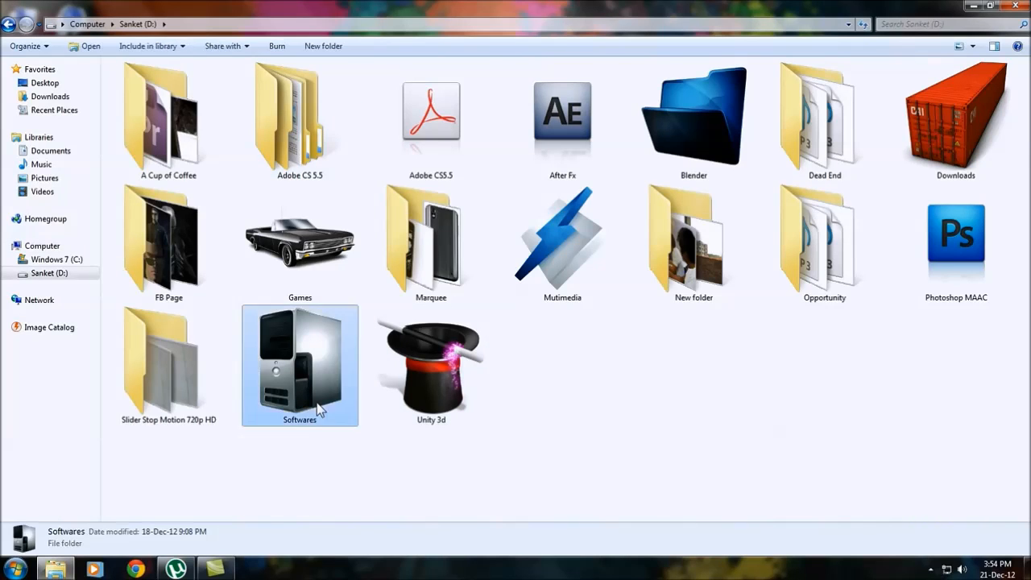
double_click(300, 365)
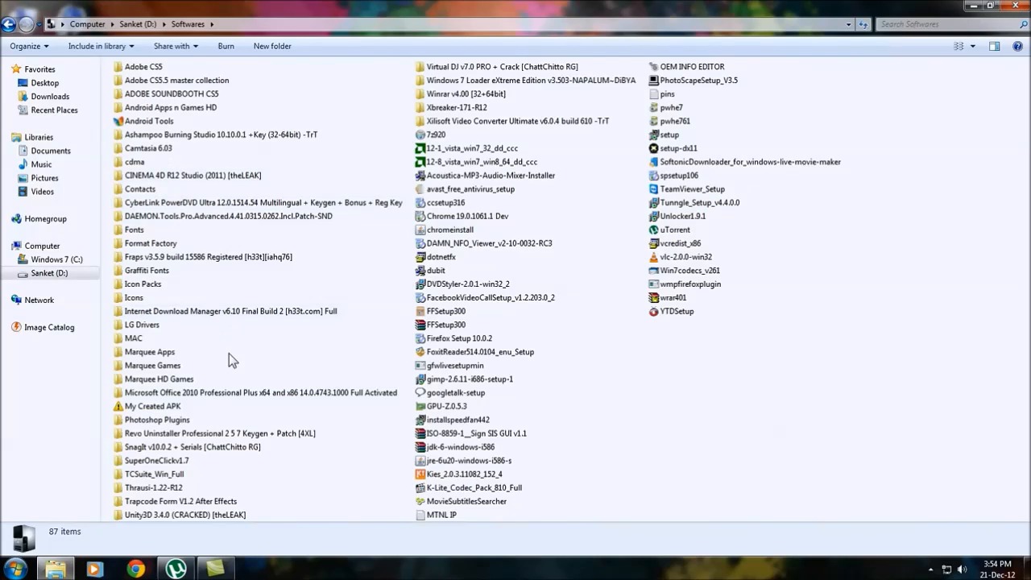
double_click(148, 351)
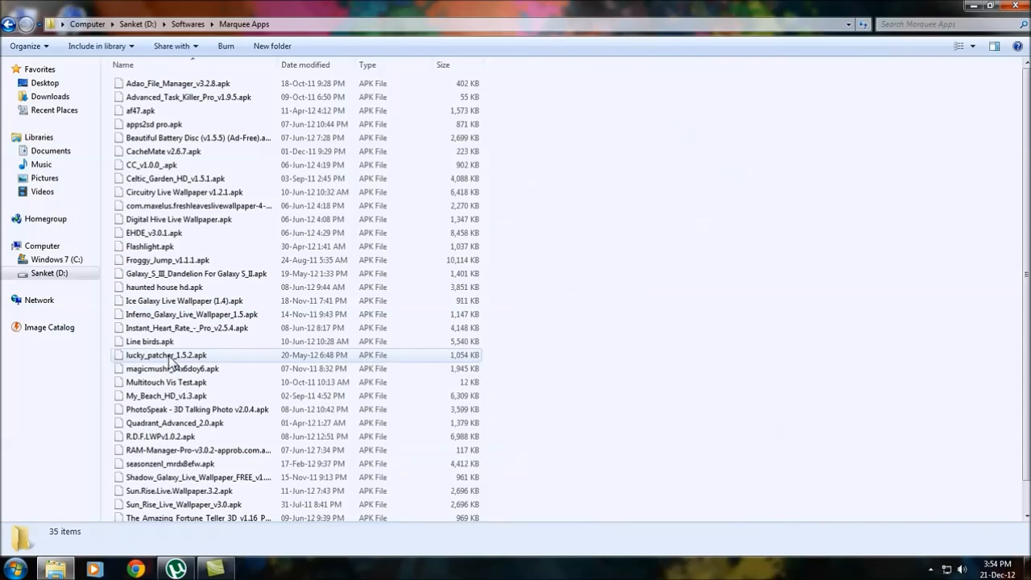
right_click(177, 84)
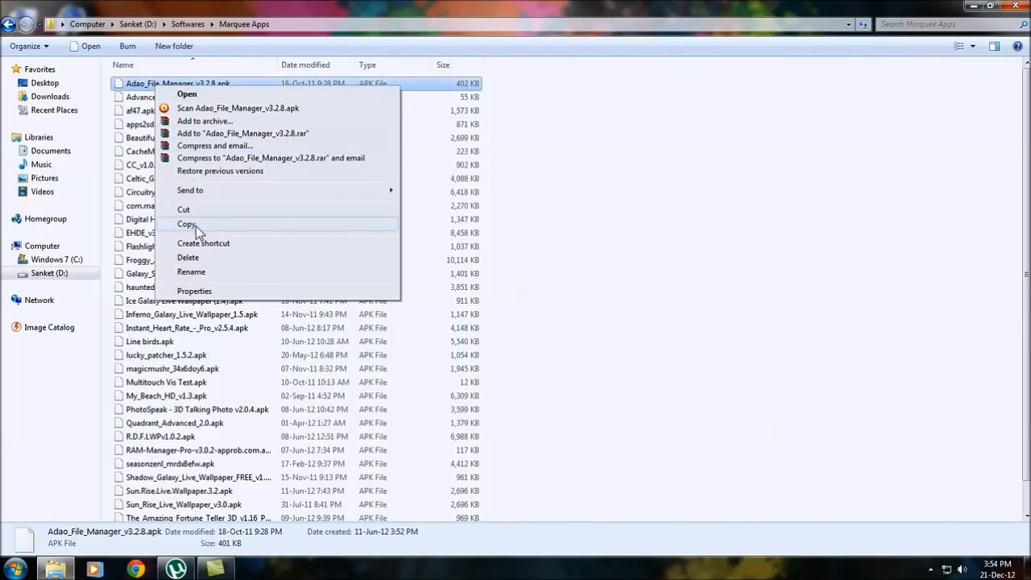
left_click(10, 24)
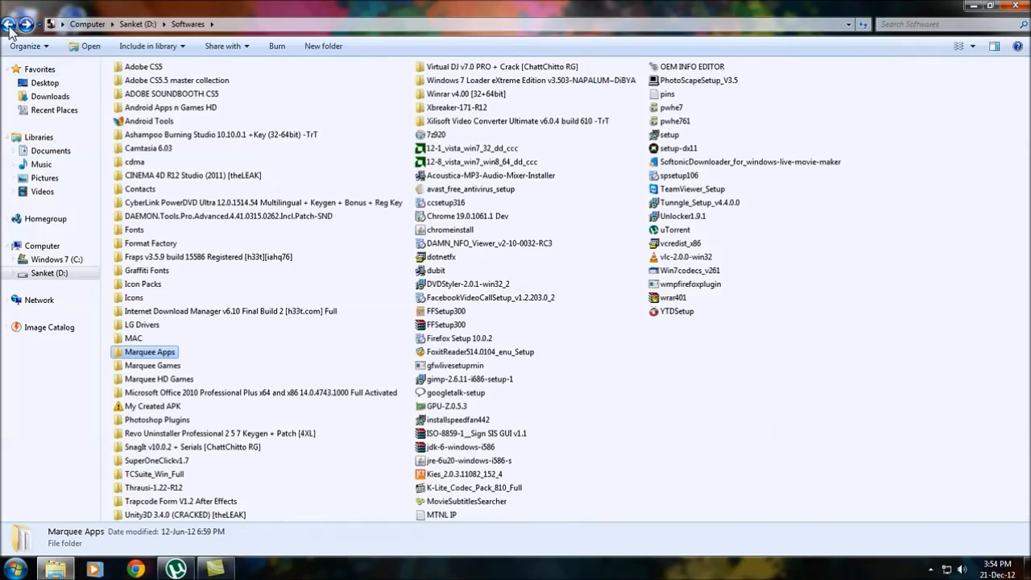
Paste the copied APK into Android Tools > APK Tool
double_click(148, 121)
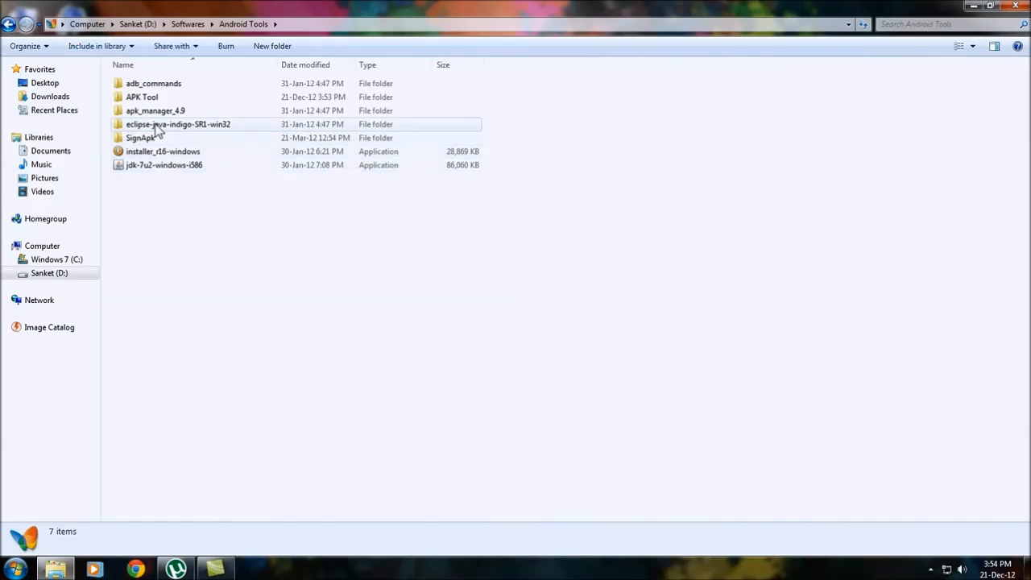
double_click(141, 96)
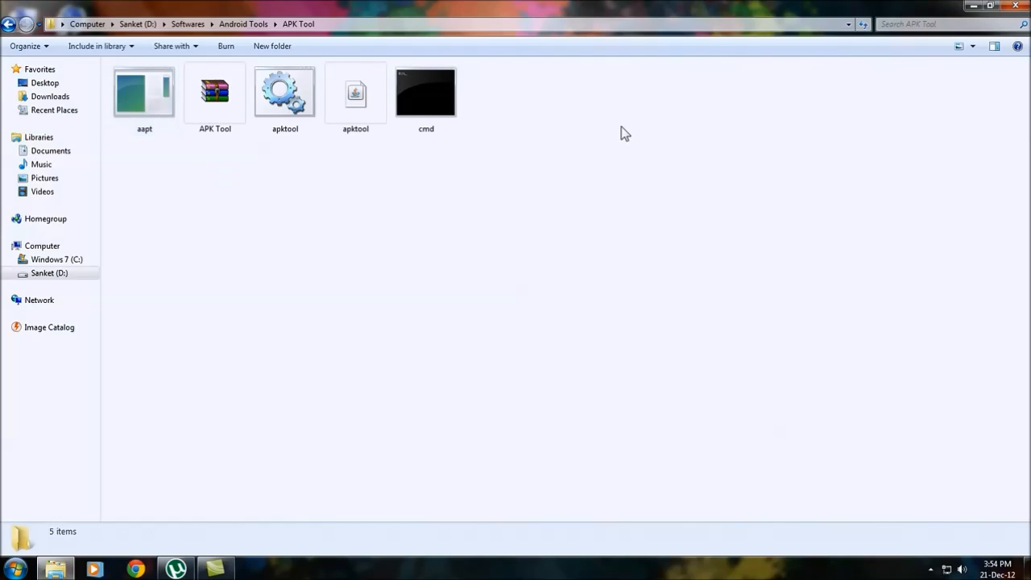
left_click(214, 92)
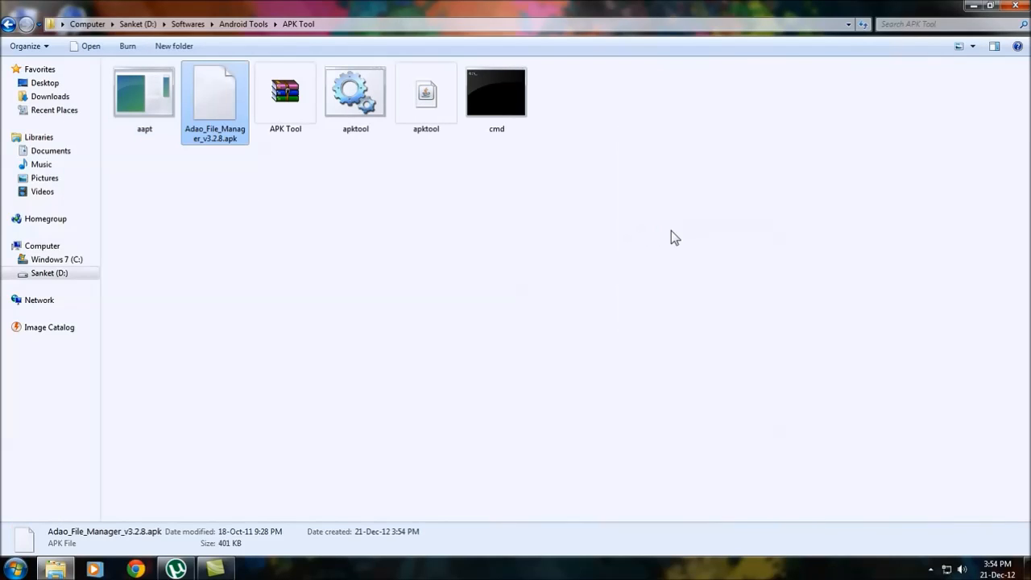
mouse_move(522, 127)
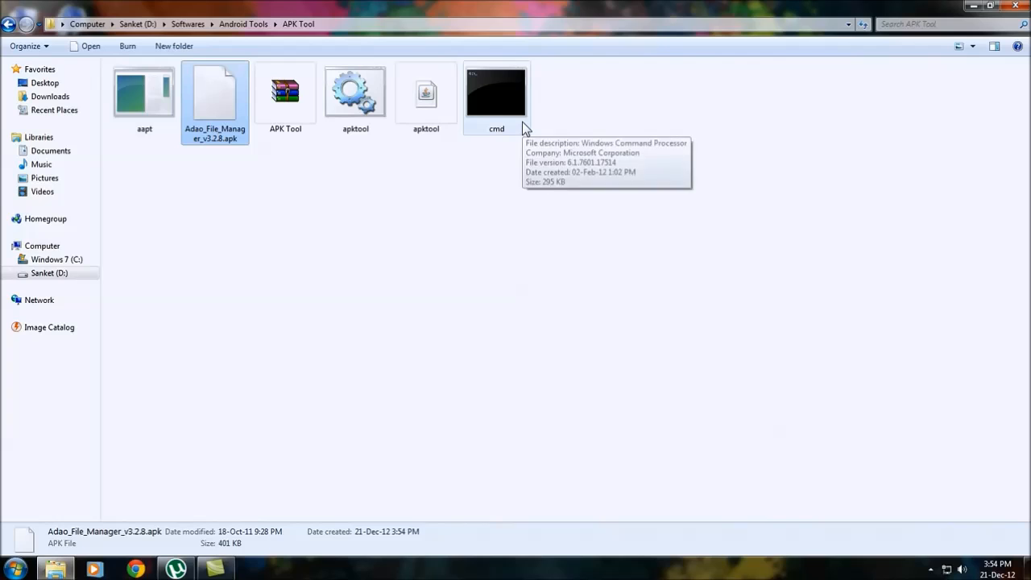
Run 'apktool d Adao_File_Manager_v3.2.8.apk' in a command window to decode the APK
double_click(497, 92)
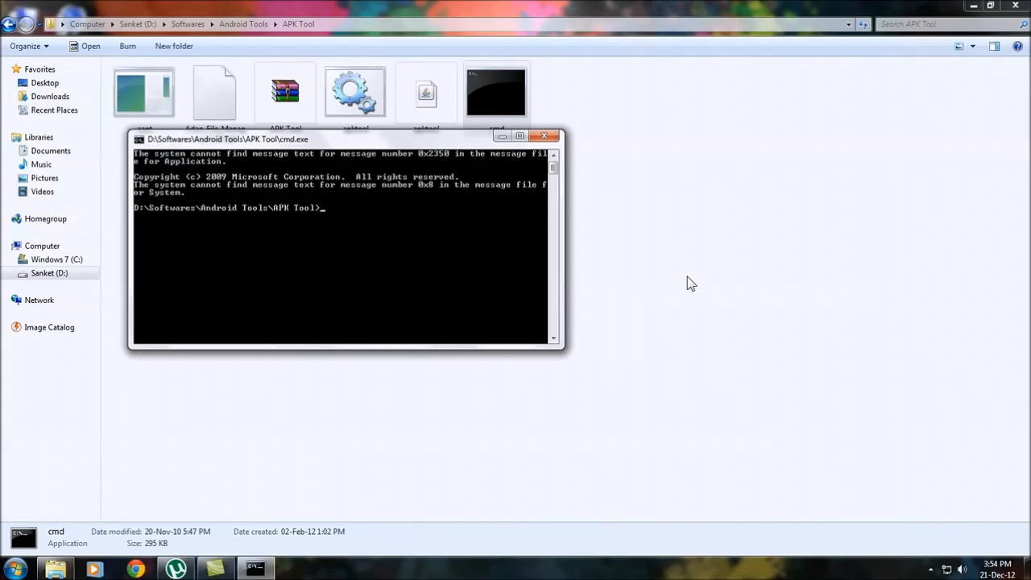
type("apktoo")
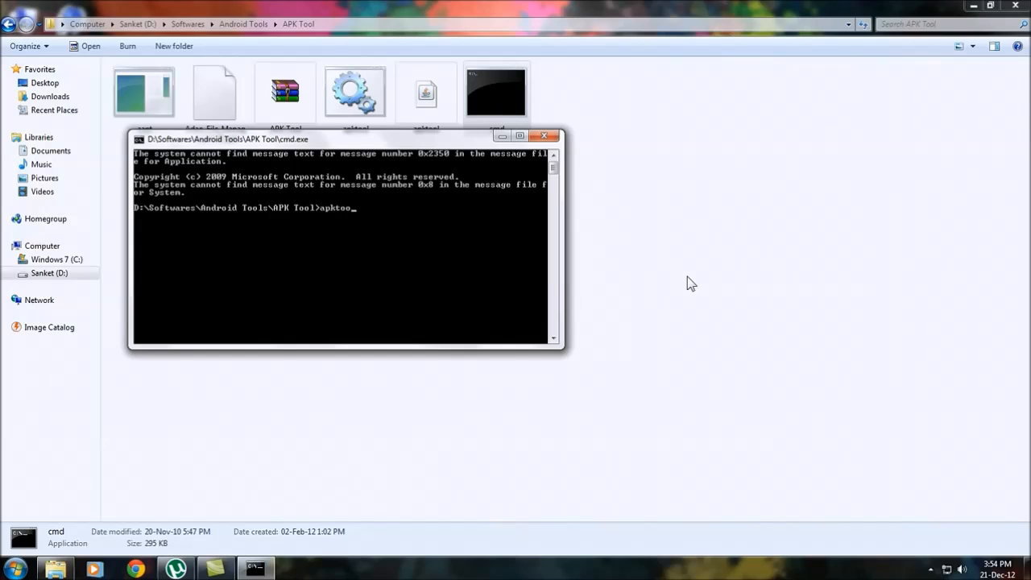
type("l")
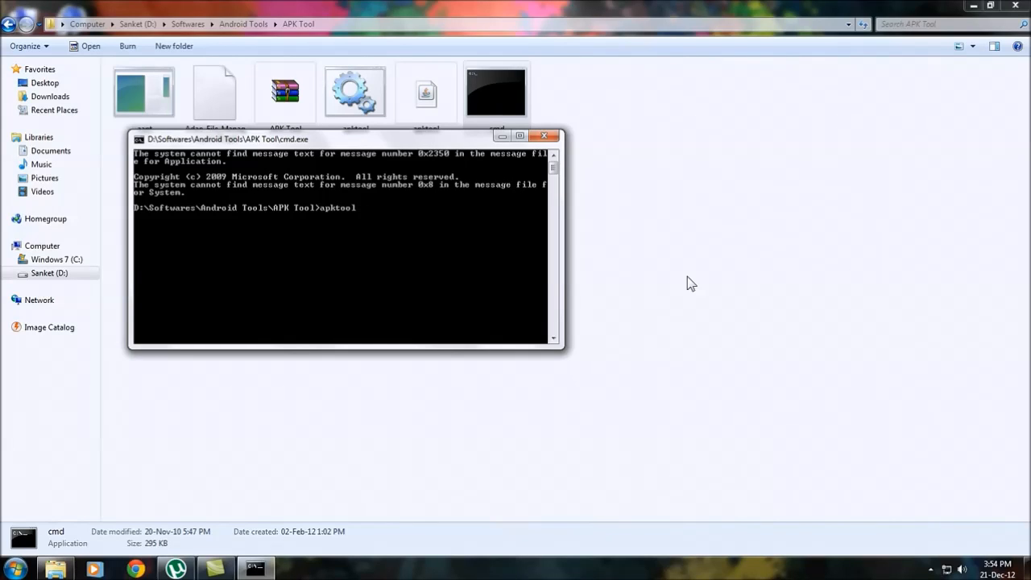
type("d")
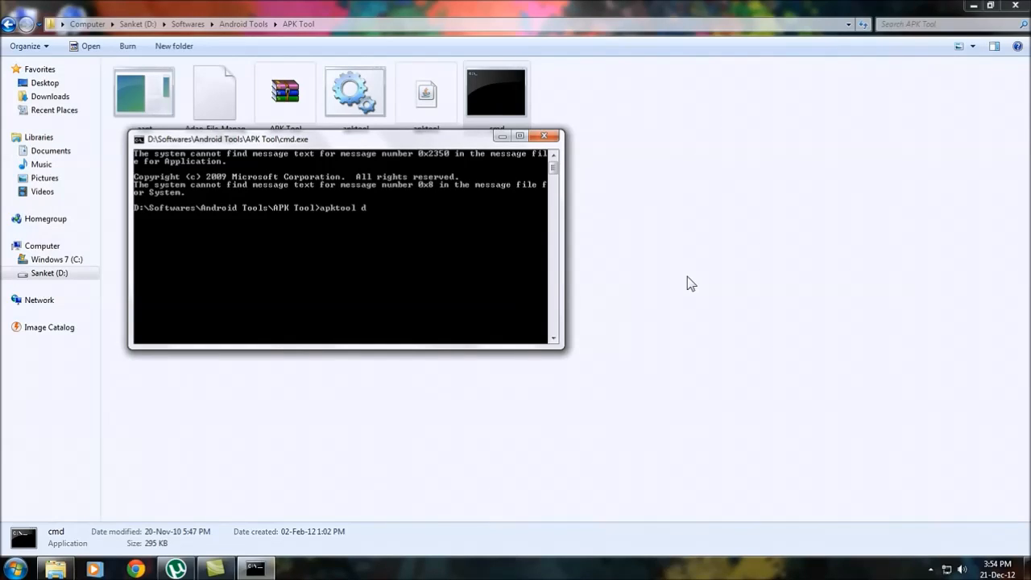
type("Ad")
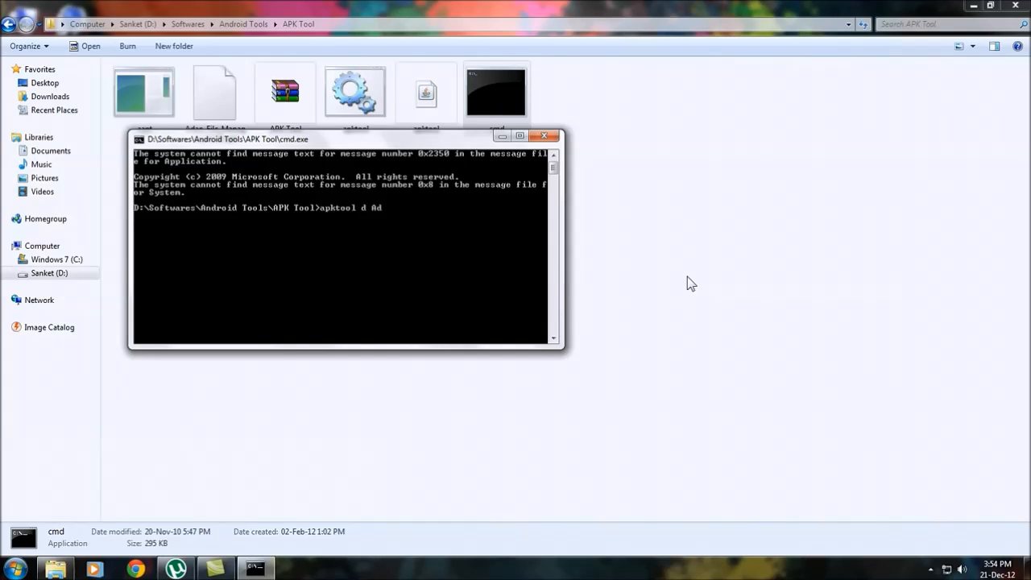
type("a")
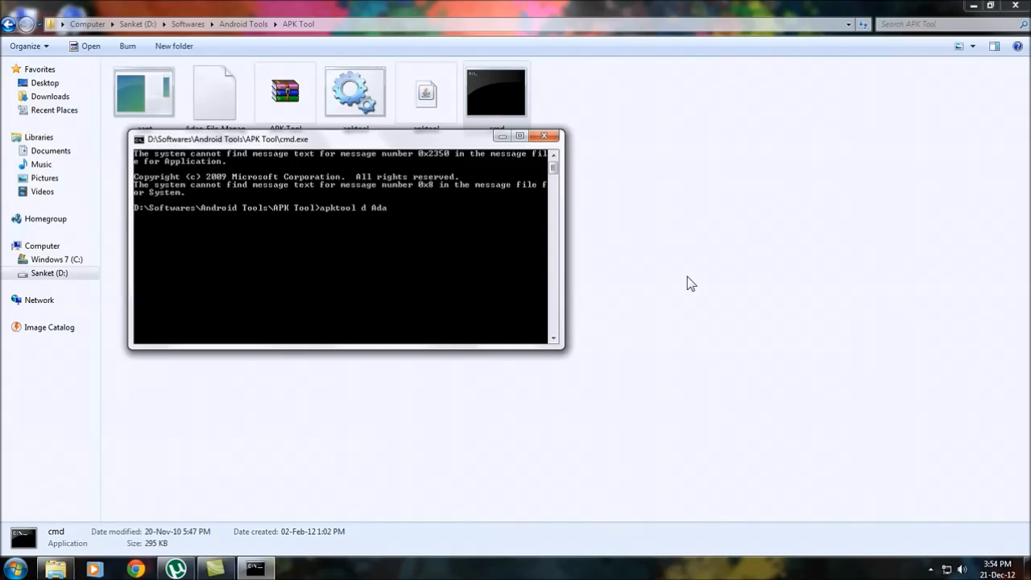
type("o")
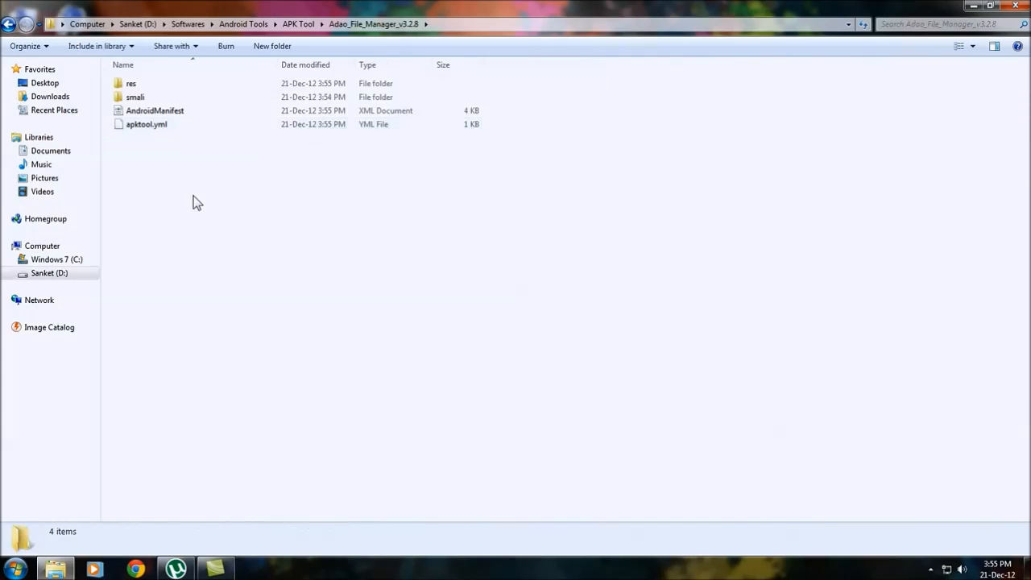
mouse_move(130, 83)
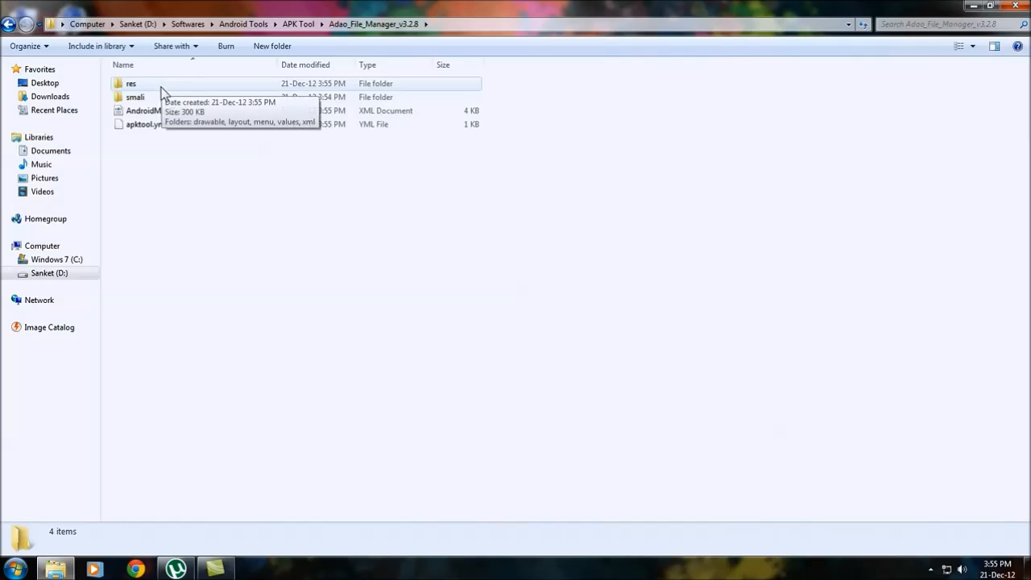
Browse the extracted icon PNGs inside the decoded app's res\drawable folder
double_click(131, 84)
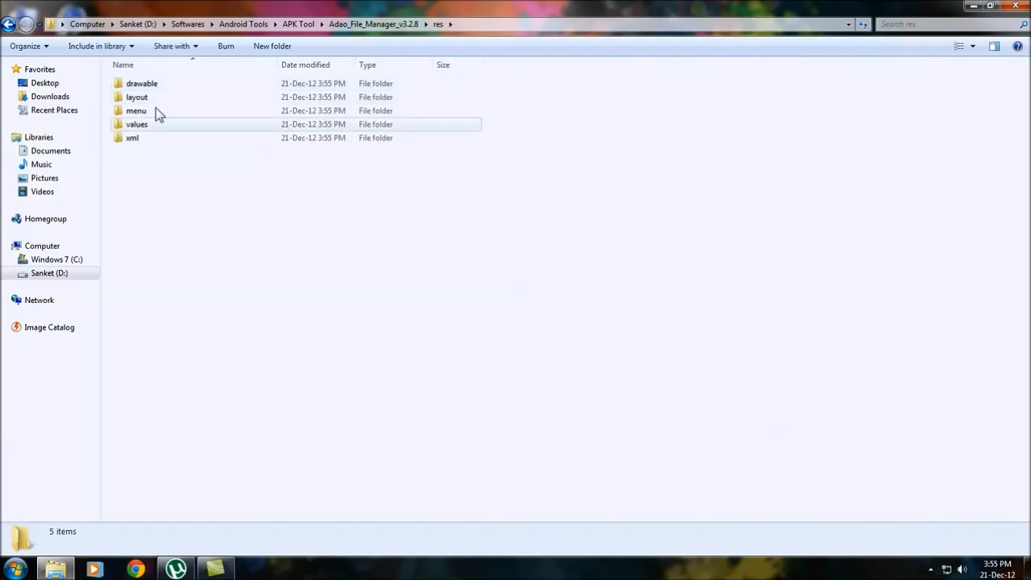
left_click(142, 84)
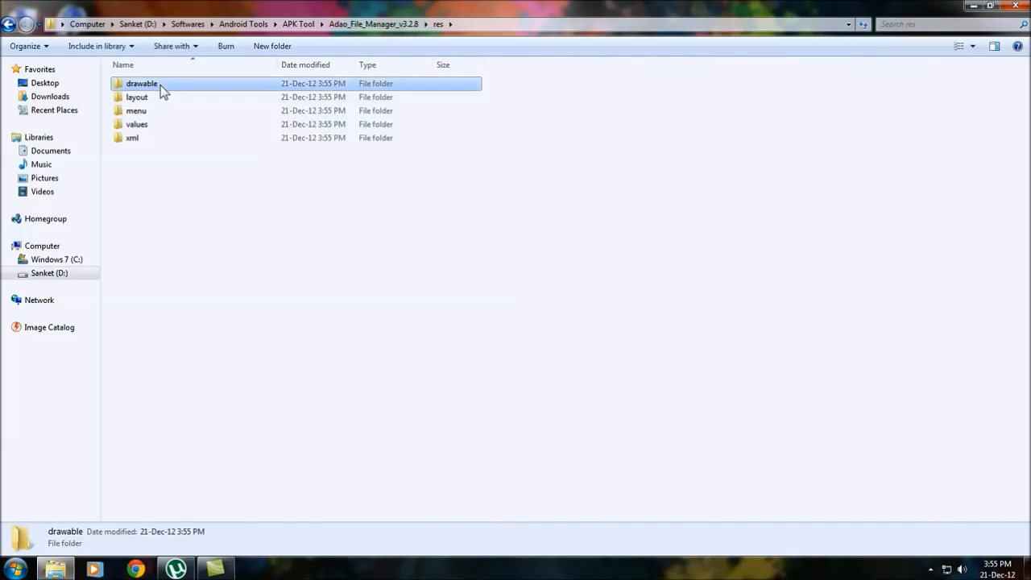
double_click(142, 84)
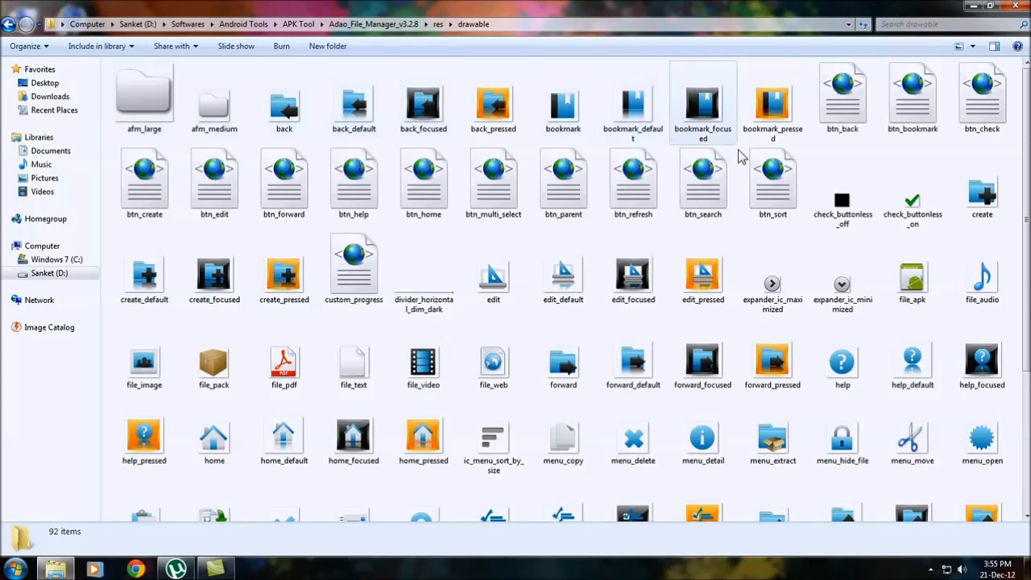
mouse_move(633, 357)
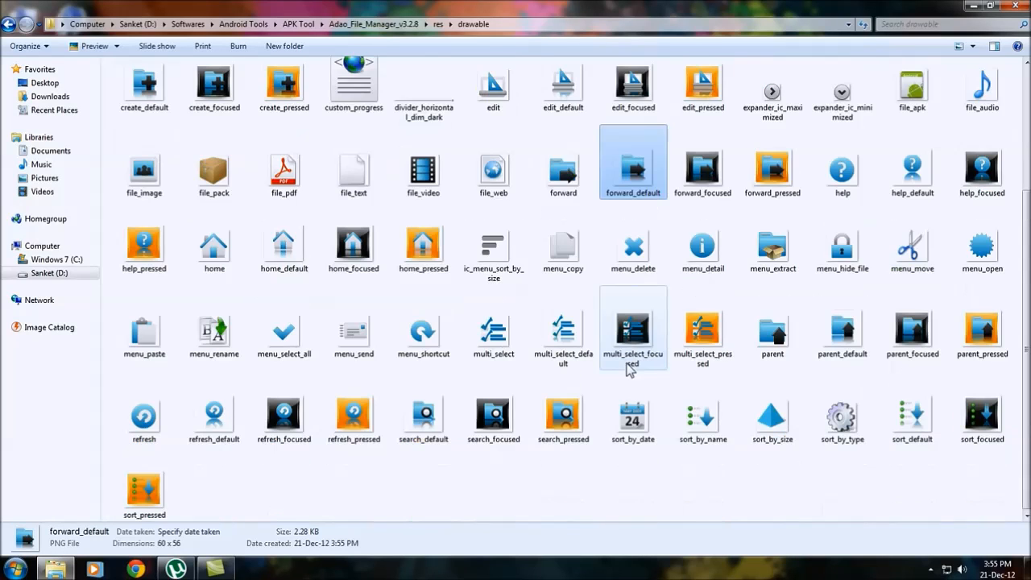
left_click(564, 415)
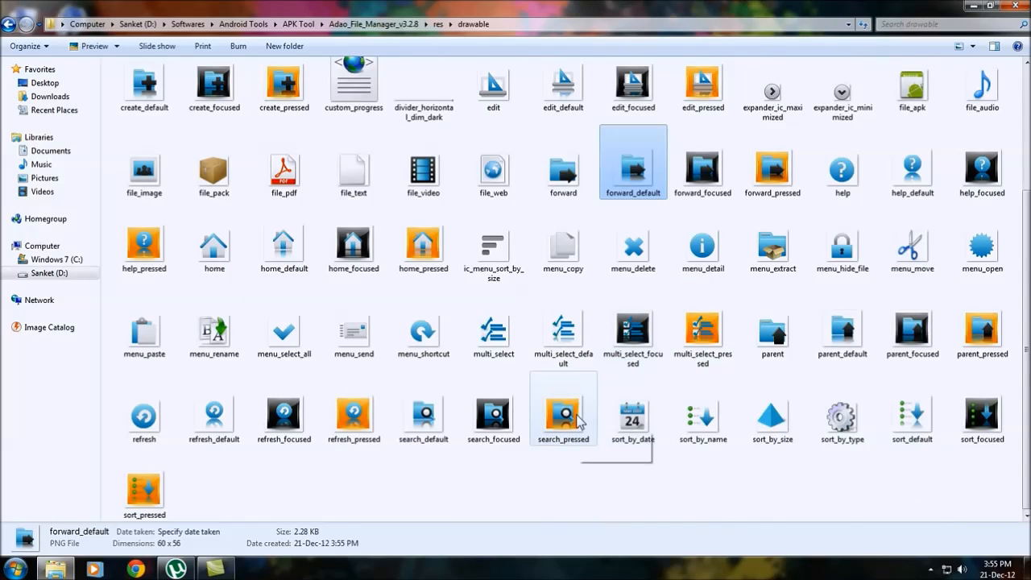
right_click(563, 412)
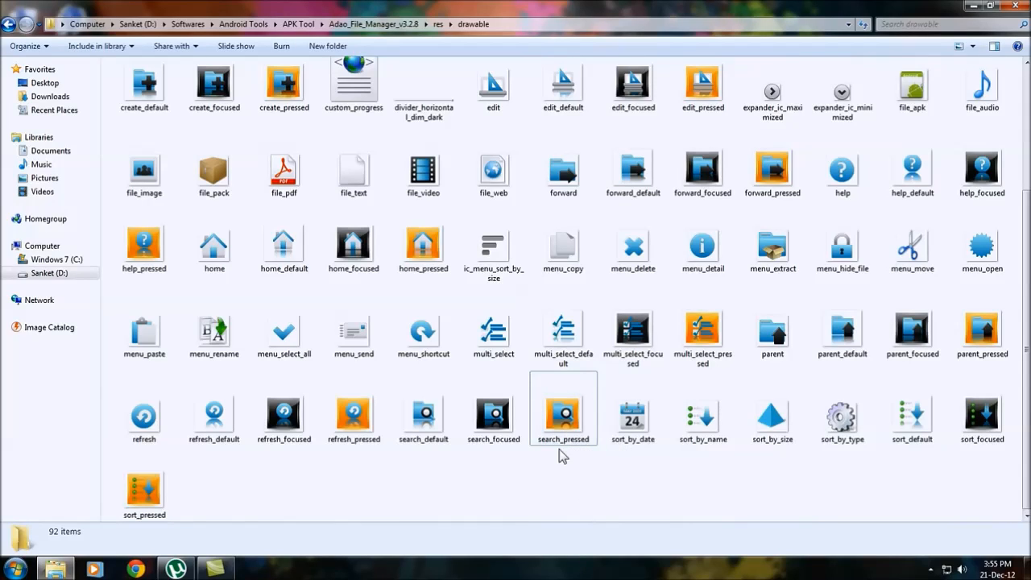
Navigate from res back up through the decoded folder to the APK Tool folder
left_click(8, 24)
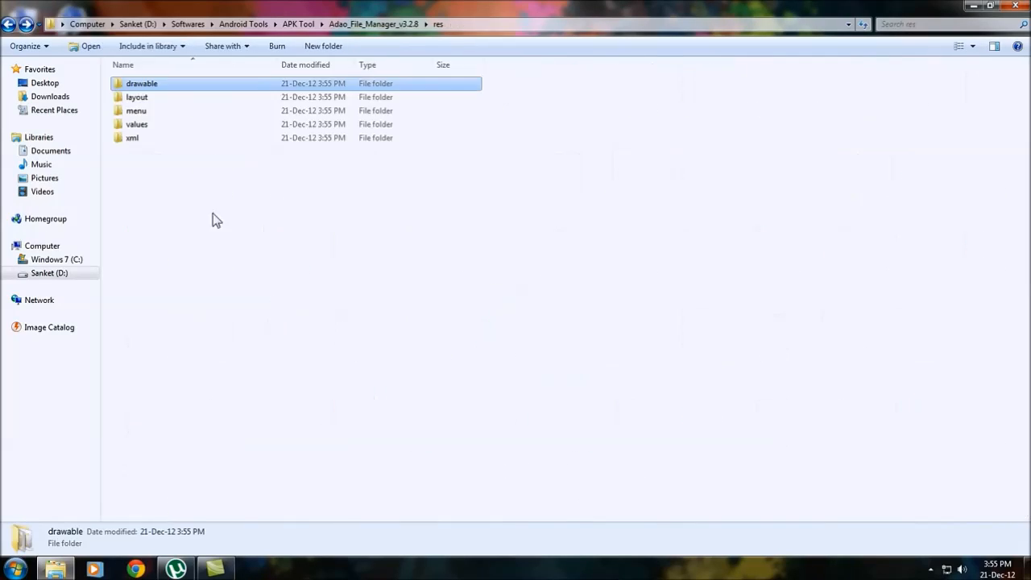
double_click(132, 137)
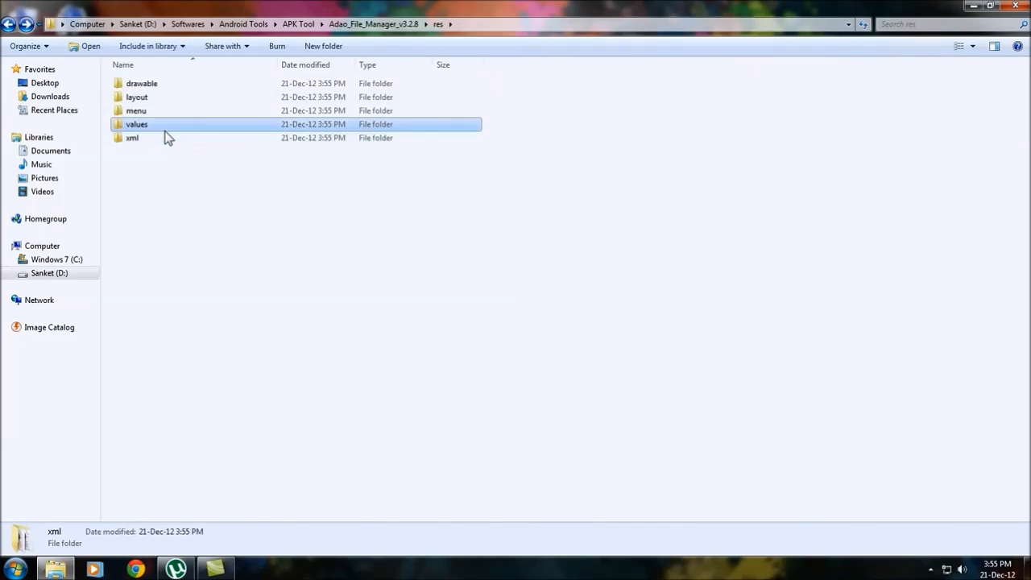
double_click(135, 109)
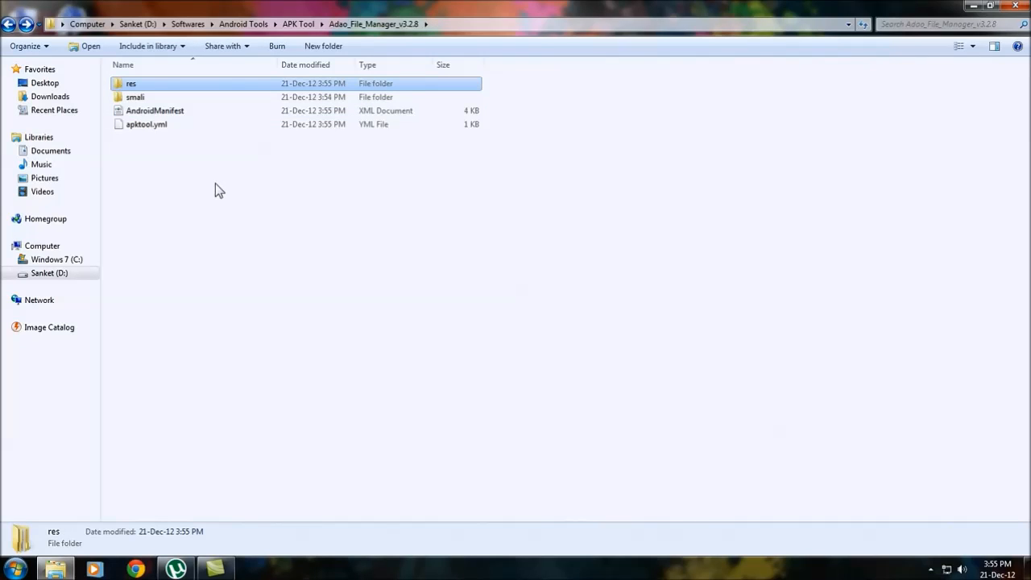
left_click(298, 25)
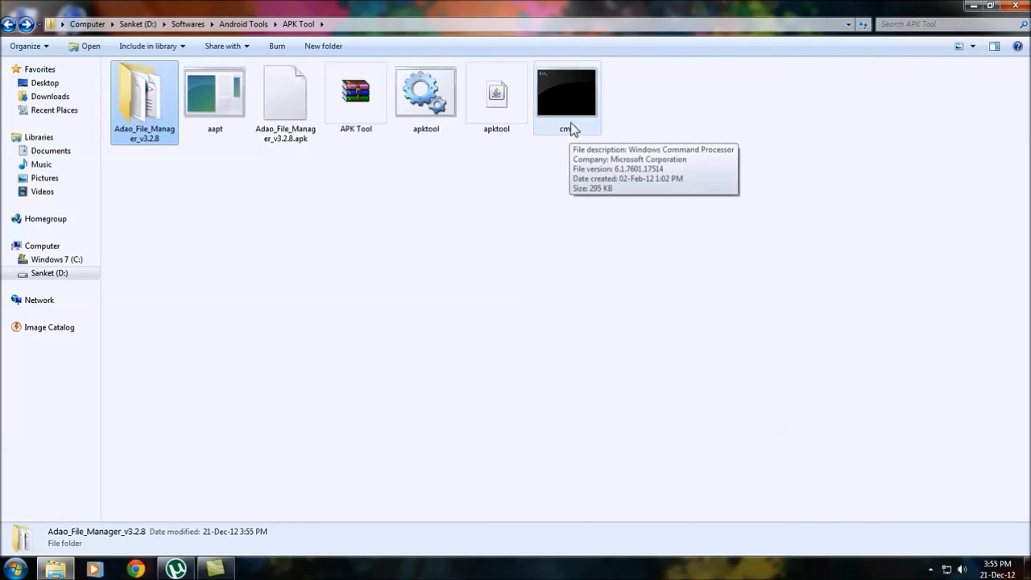
Run 'apktool b Adao_File_Manager_v3.2.8' in a command window to rebuild the APK
double_click(567, 95)
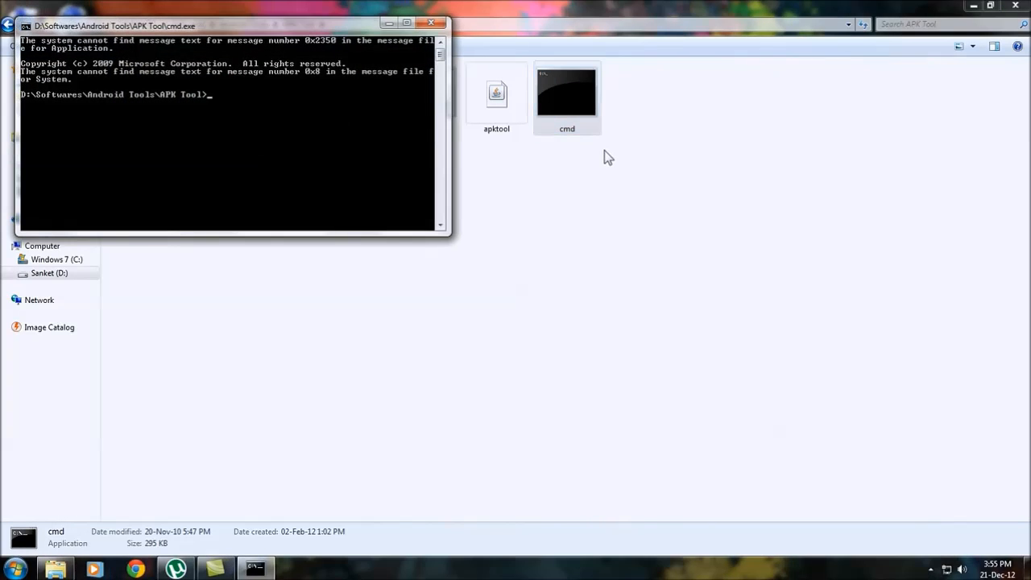
type("apkto")
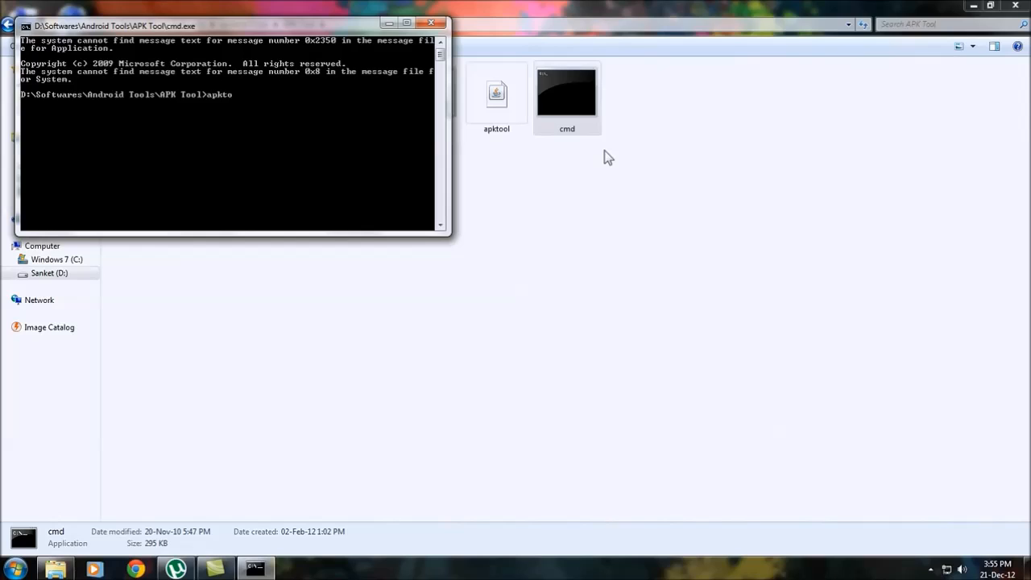
type("ol b")
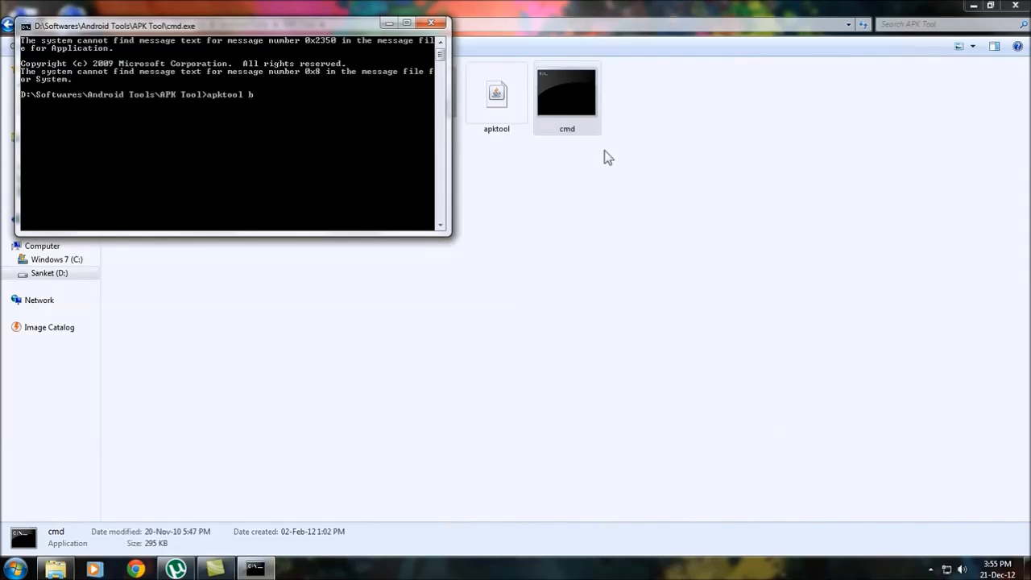
type("Adao")
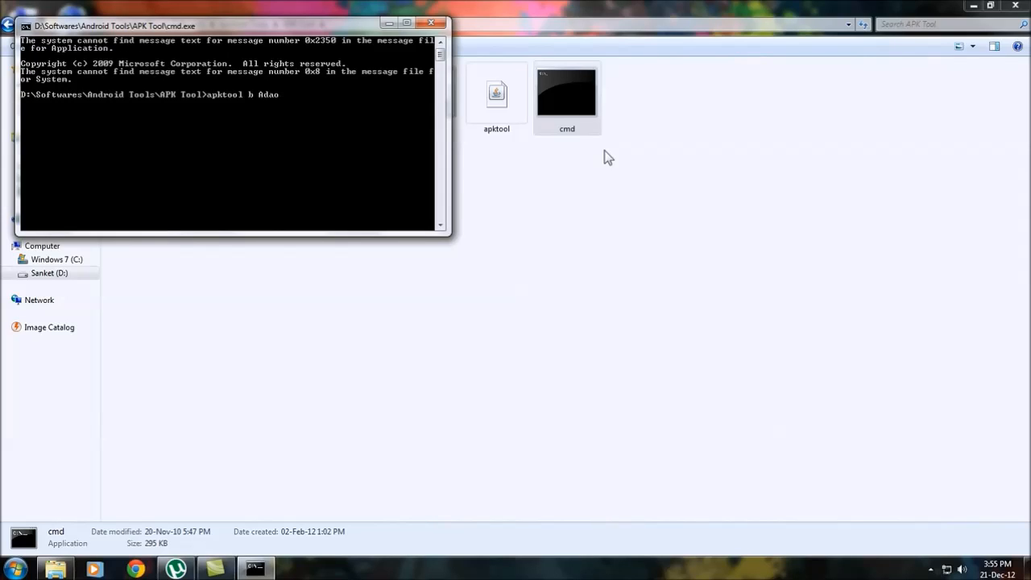
type("_File_Manager_v3.2.8")
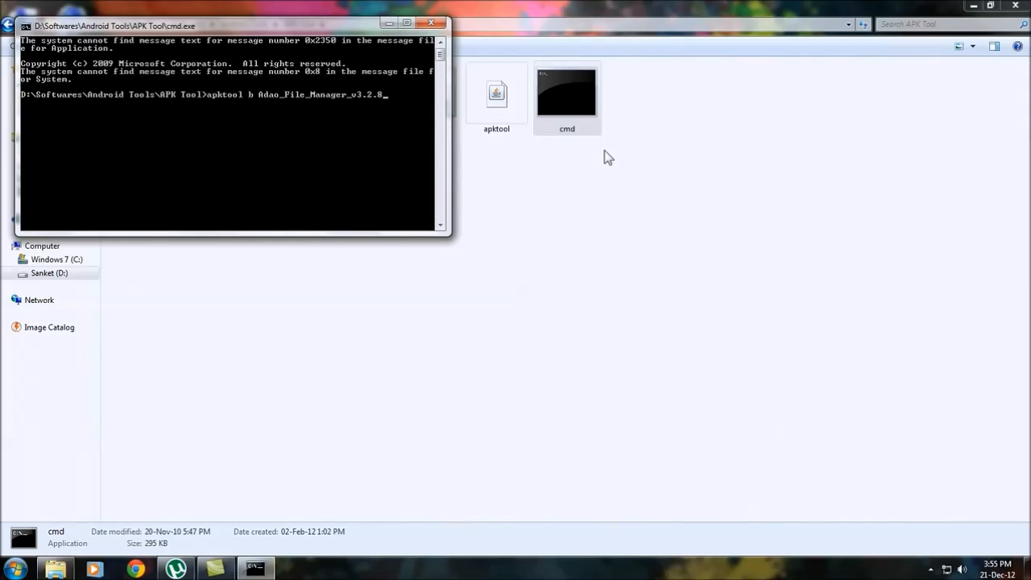
key("enter")
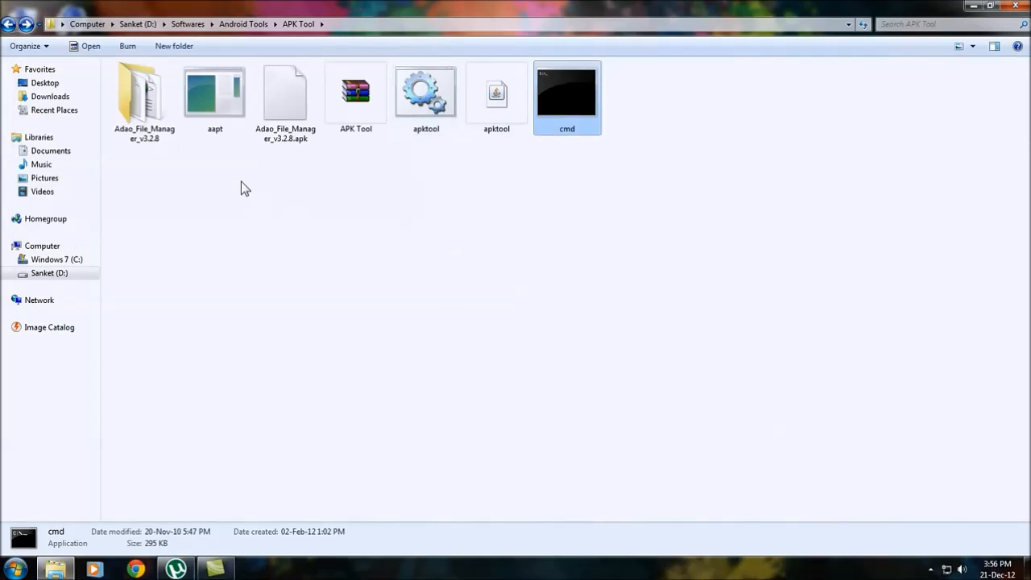
Check the 372 KB rebuilt APK inside Adao_File_Manager_v3.2.8\dist, then go back up
double_click(143, 92)
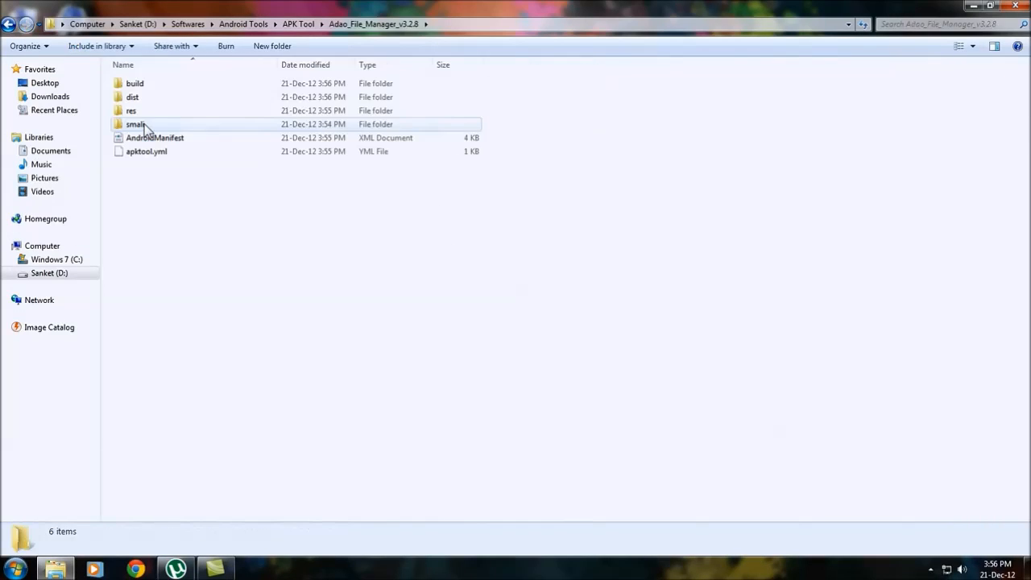
mouse_move(153, 100)
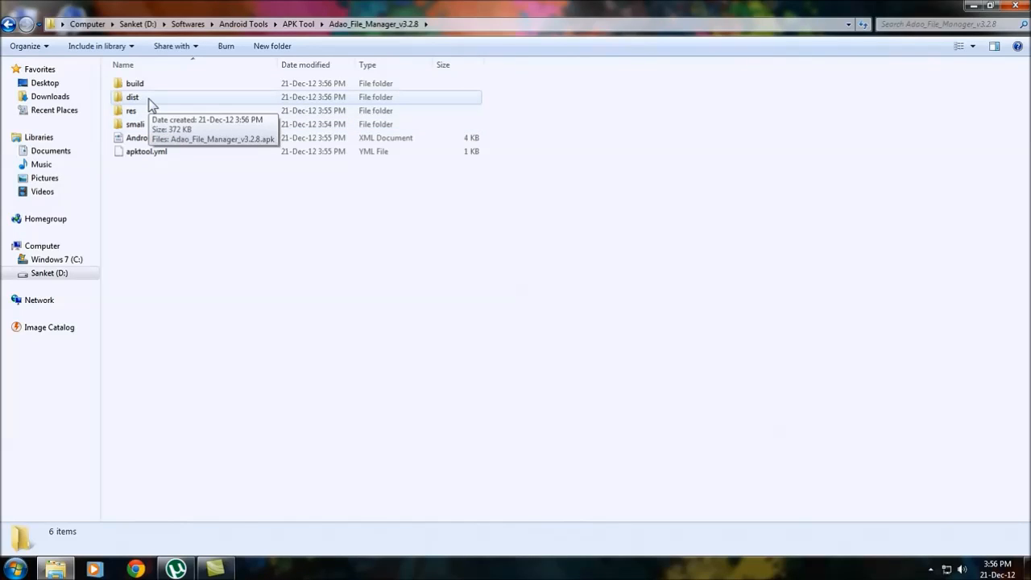
double_click(132, 97)
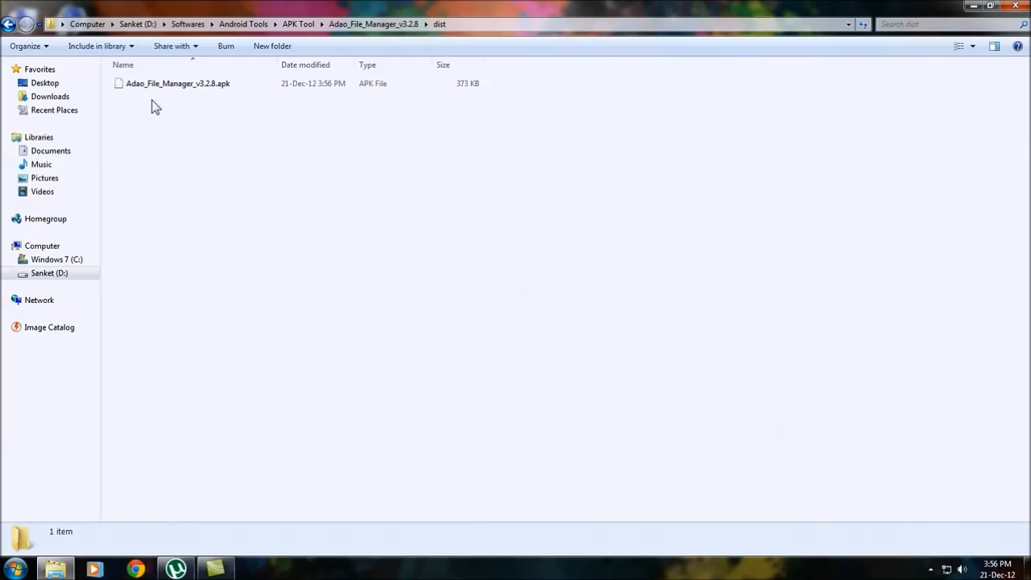
left_click(178, 84)
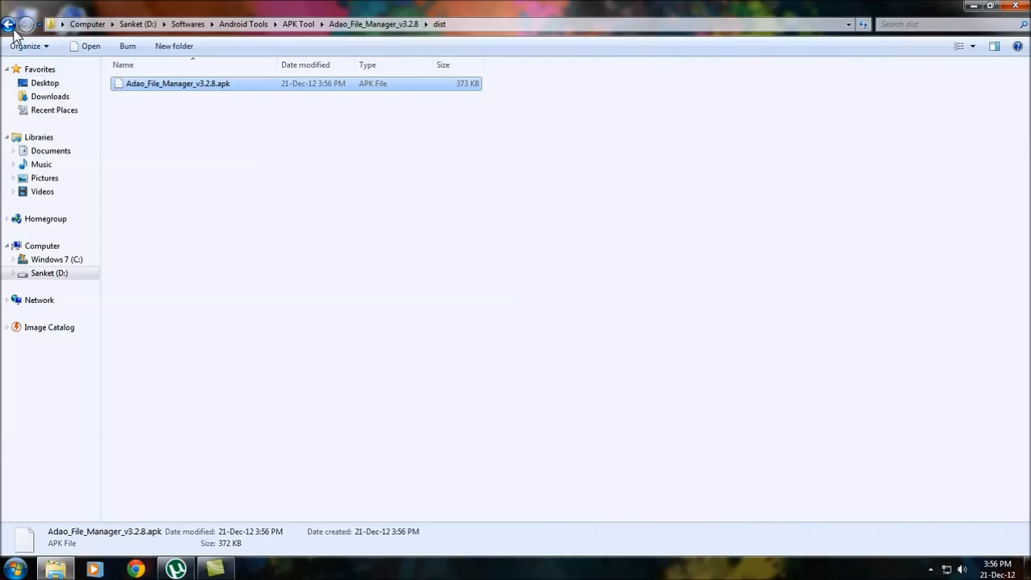
mouse_move(9, 24)
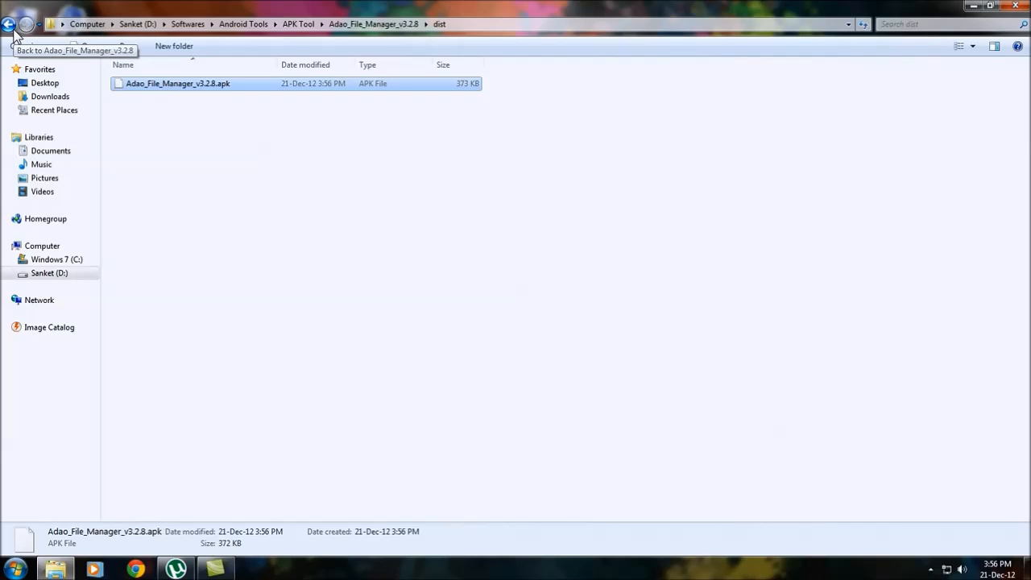
left_click(10, 24)
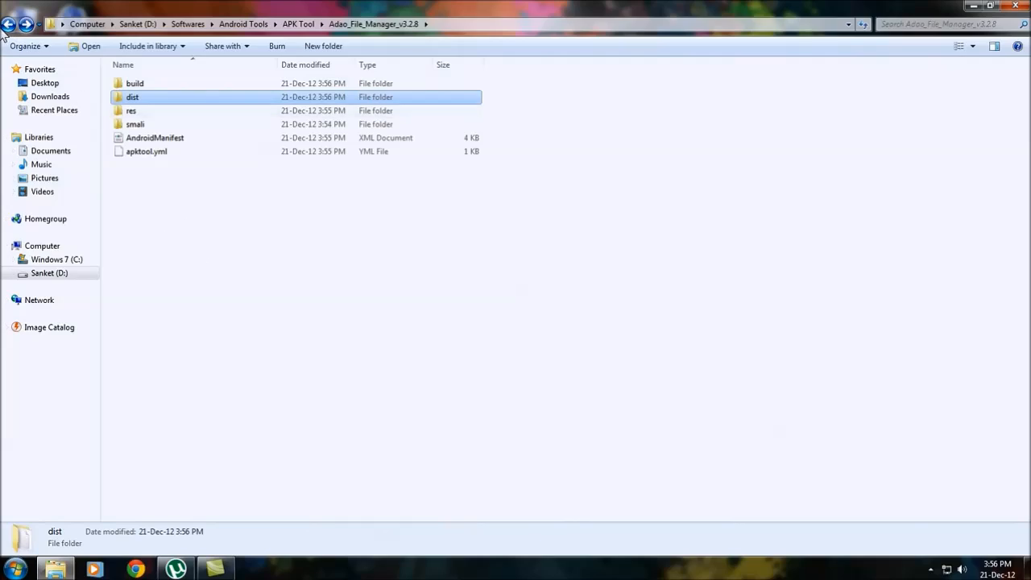